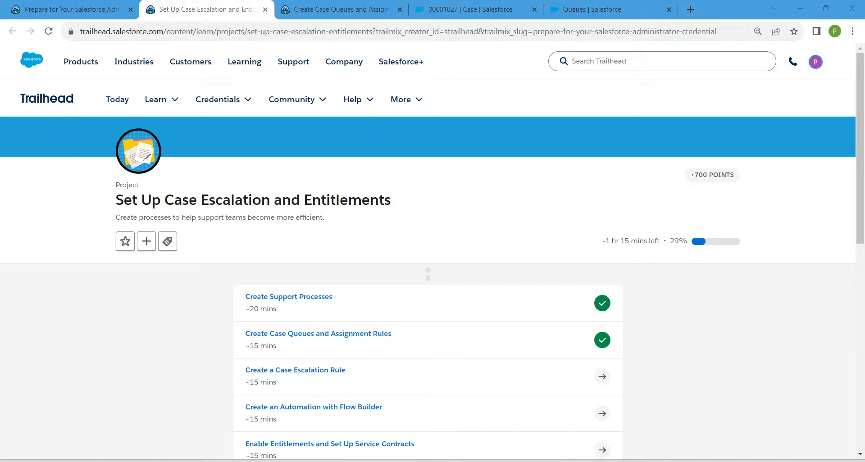
{"action": "mouse_move", "coordinate": [296, 370]}
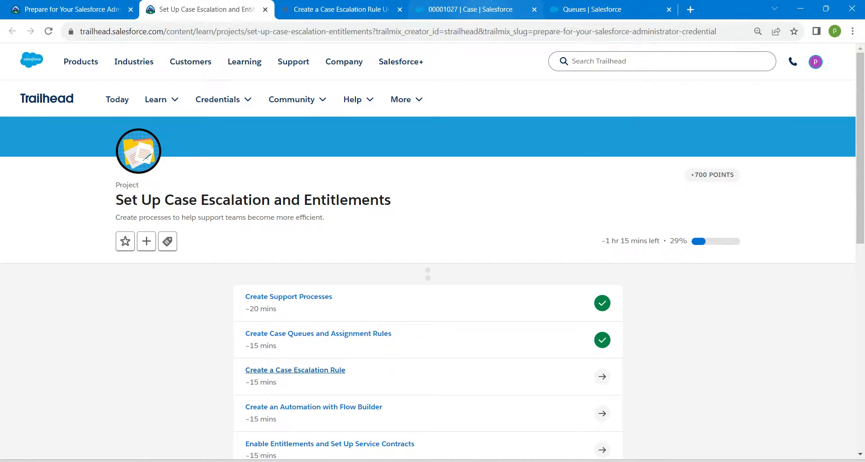
- Go to the 'Create a Case Escalation Rule' step and bring up Salesforce Setup home
{"action": "left_click", "coordinate": [471, 10]}
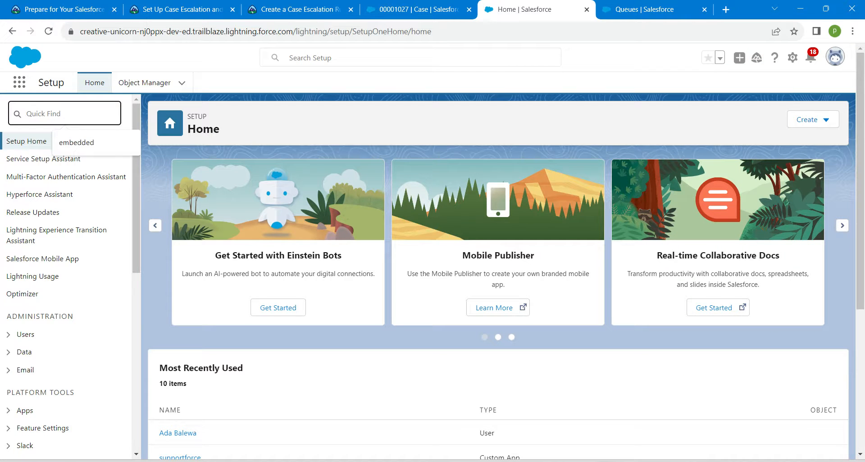
- Find Escalation Rules via Quick Find 'ESCA' and start a new case escalation rule
{"action": "type", "text": "ESCA"}
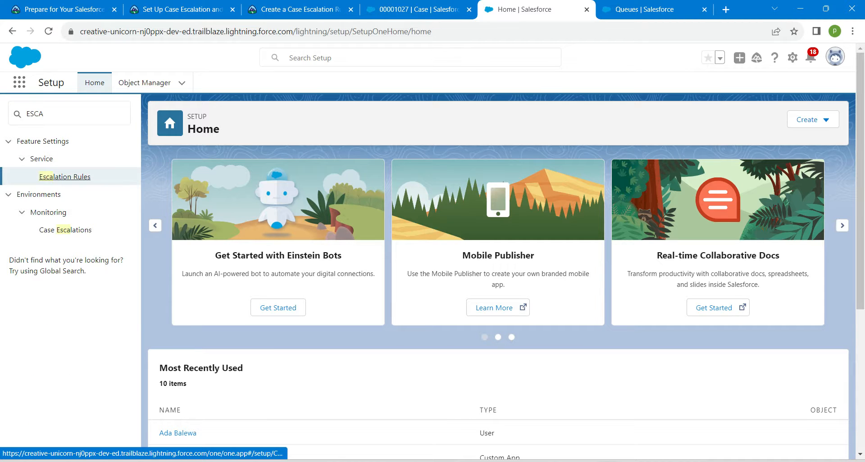
{"action": "left_click", "coordinate": [64, 176]}
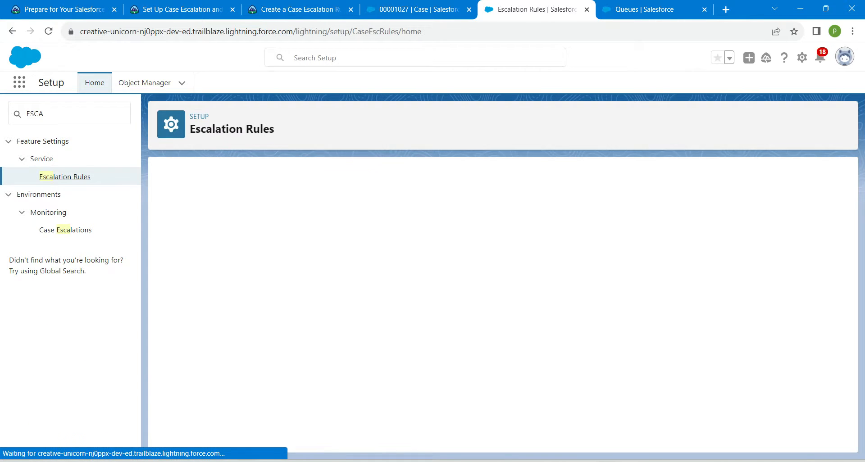
{"action": "left_click", "coordinate": [64, 176]}
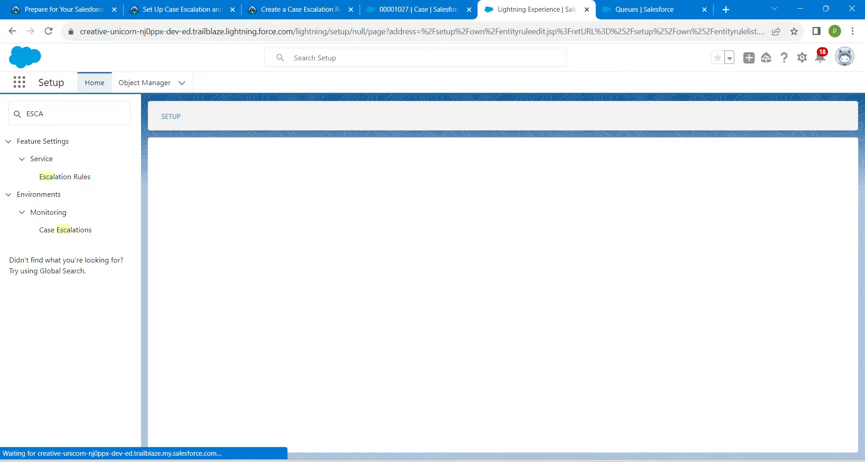
{"action": "left_click", "coordinate": [298, 9]}
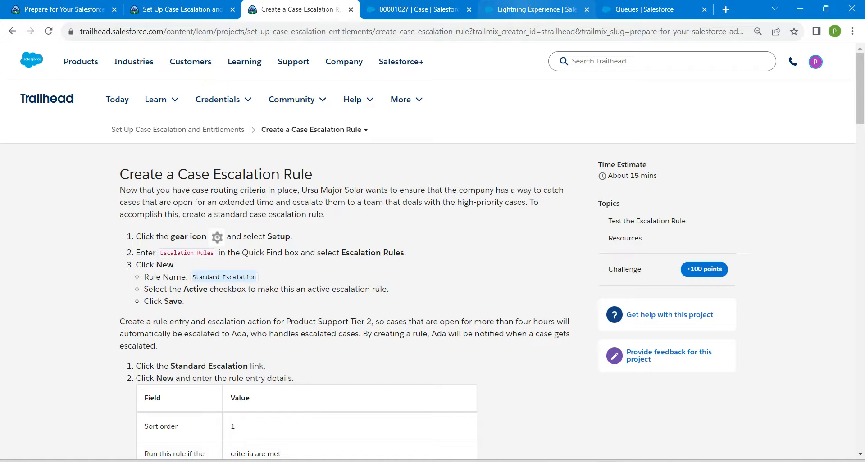
{"action": "left_click", "coordinate": [535, 9]}
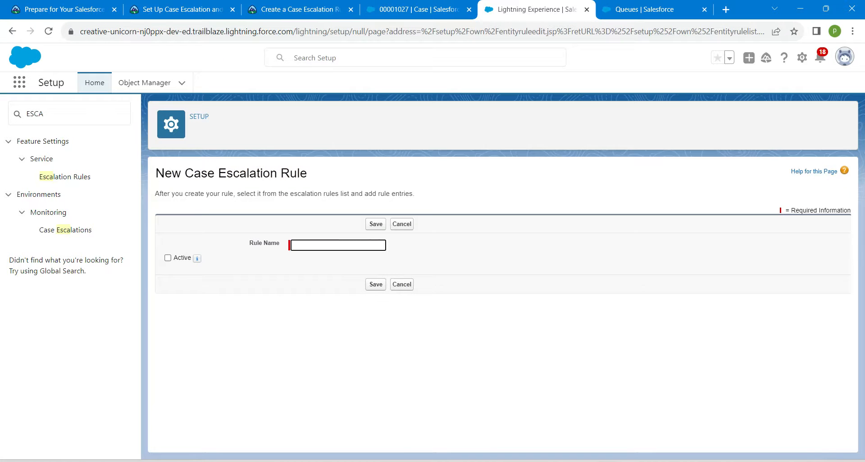
- Name the rule 'Standard Escalation', mark it Active and save it
{"action": "type", "text": "Standard Escalation"}
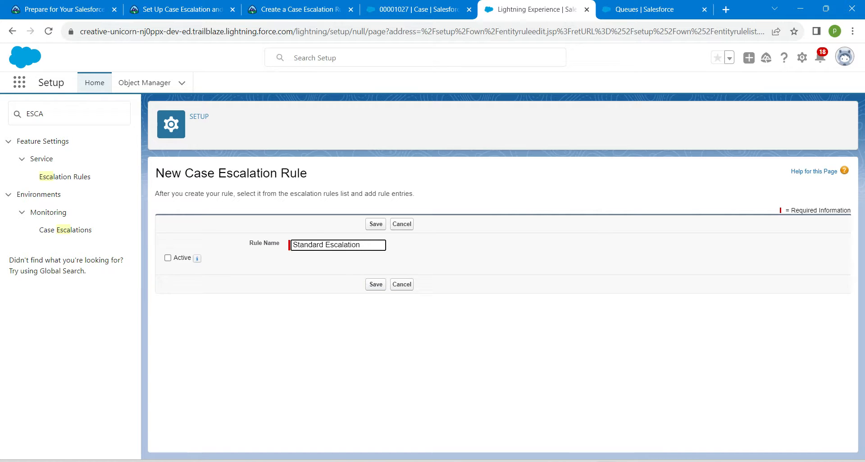
{"action": "left_click", "coordinate": [168, 258]}
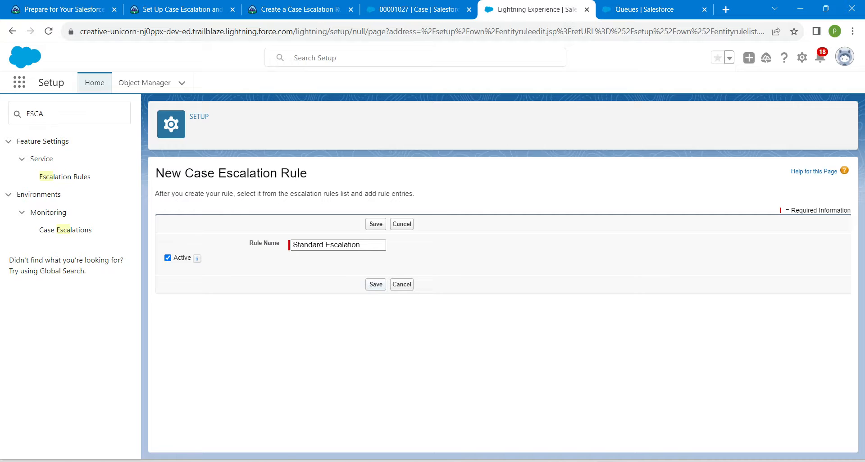
{"action": "left_click", "coordinate": [375, 224]}
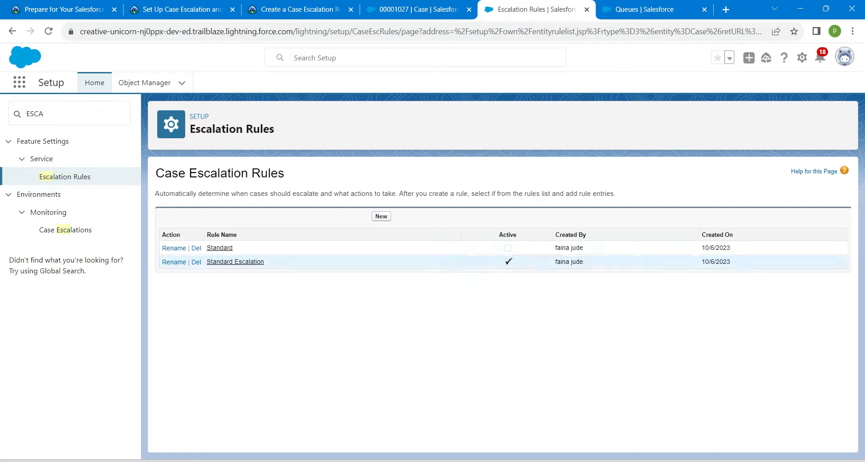
{"action": "mouse_move", "coordinate": [235, 261]}
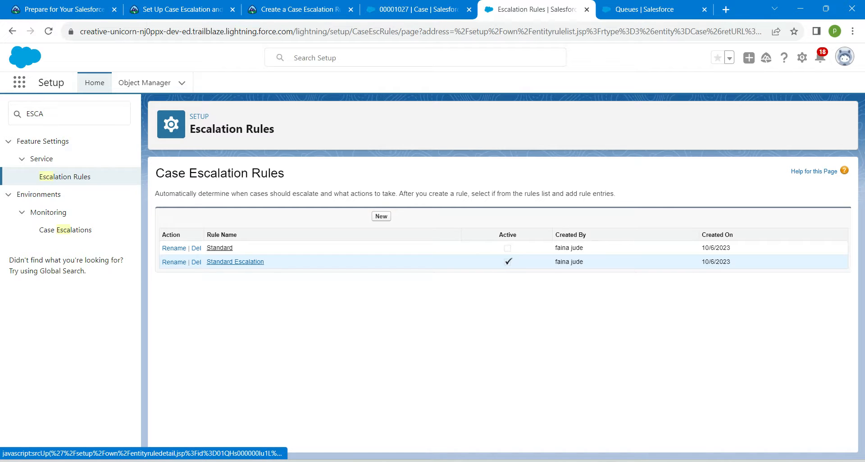
- Add a Standard Escalation rule entry with sort order 1 and criterion Case Record Type equals
{"action": "left_click", "coordinate": [236, 261]}
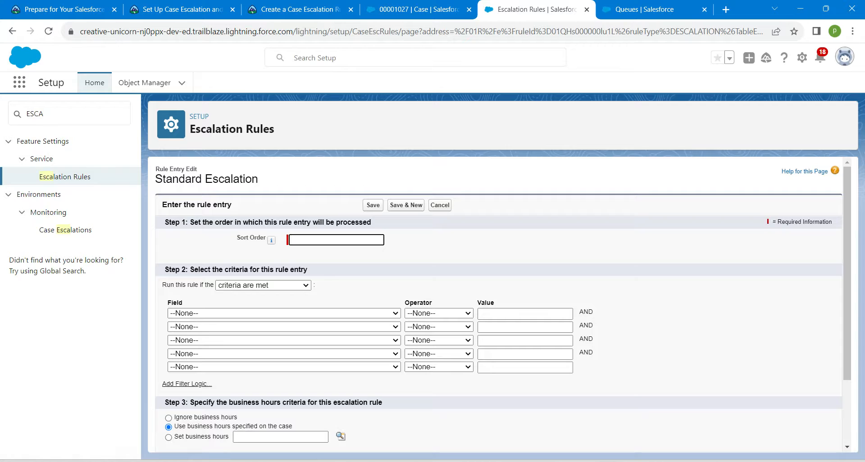
{"action": "type", "text": "1"}
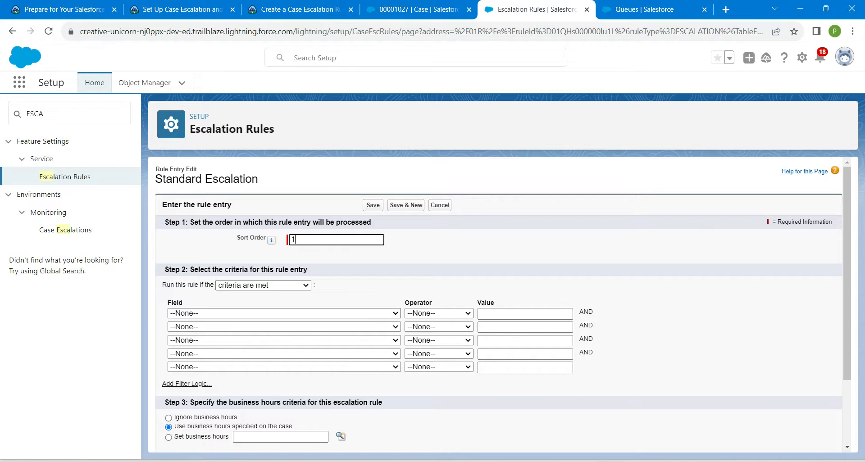
{"action": "left_click", "coordinate": [282, 312]}
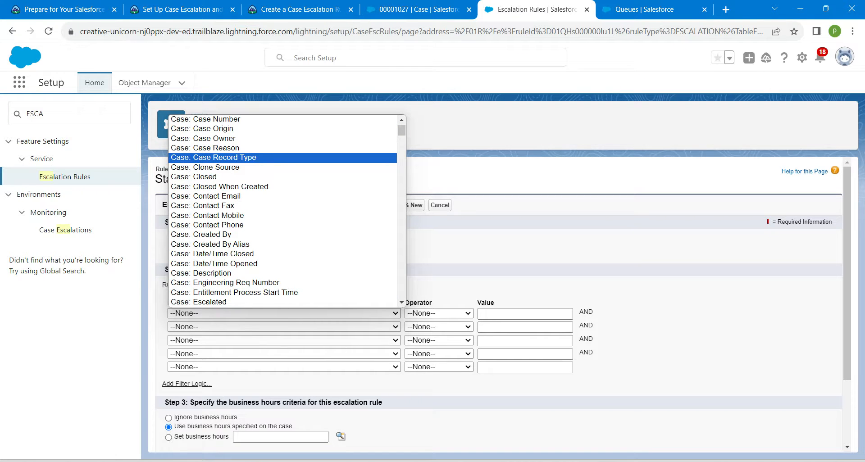
{"action": "left_click", "coordinate": [213, 157]}
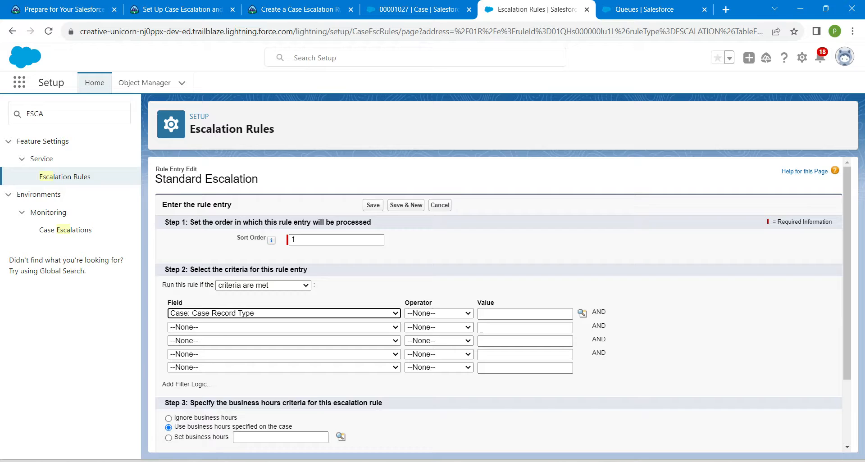
{"action": "left_click", "coordinate": [439, 313]}
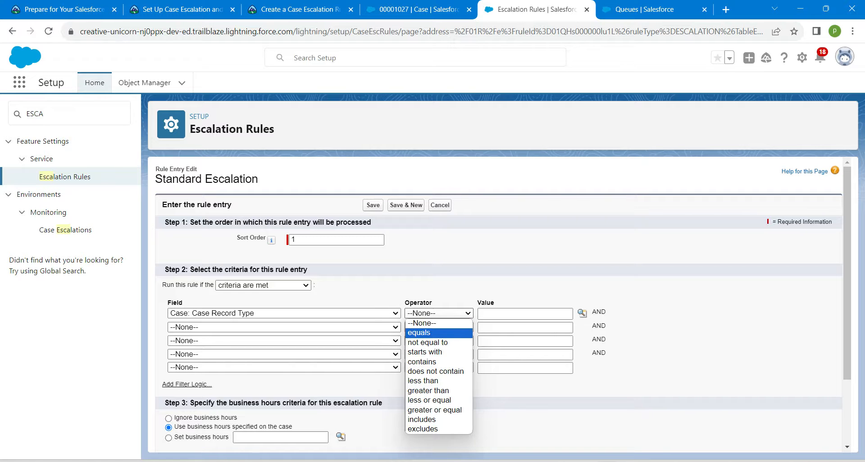
{"action": "left_click", "coordinate": [418, 333]}
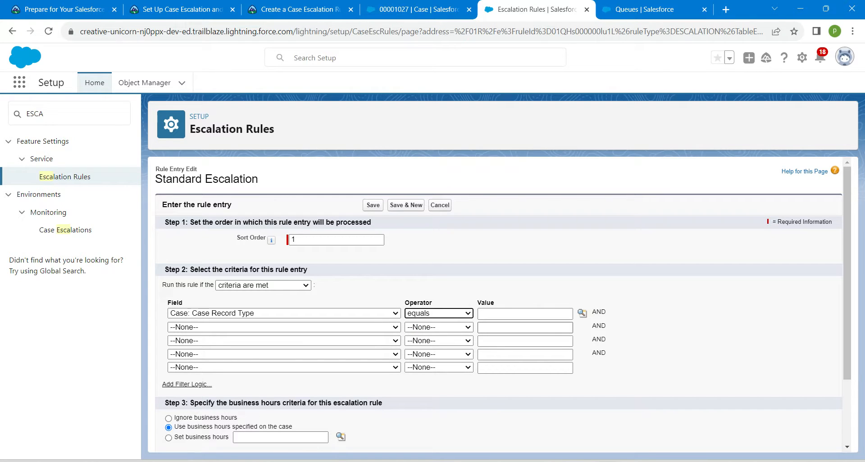
- Insert Product Support from the lookup as the record type value
{"action": "left_click", "coordinate": [582, 314]}
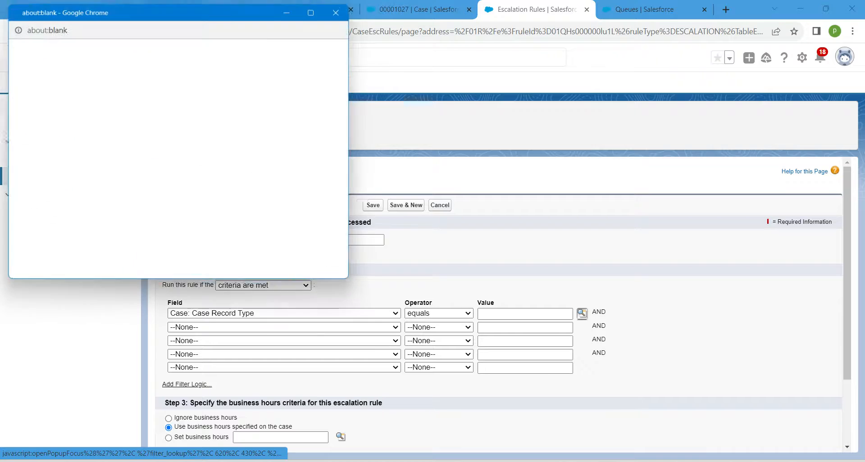
{"action": "left_click", "coordinate": [581, 314]}
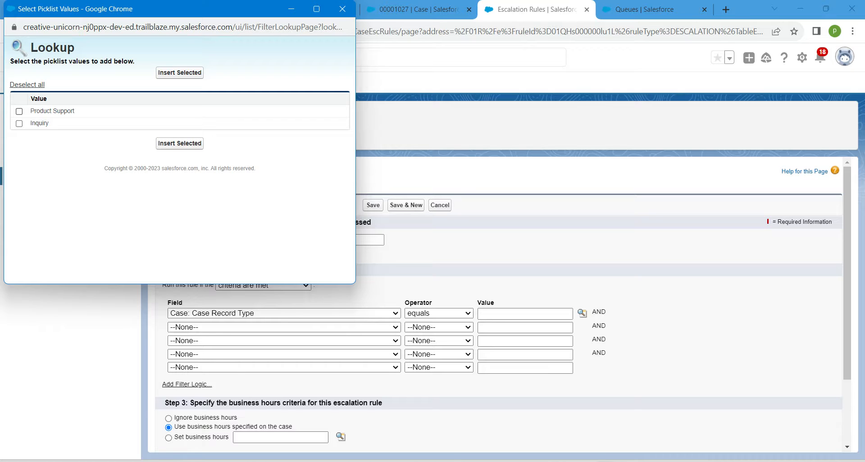
{"action": "left_click", "coordinate": [19, 110]}
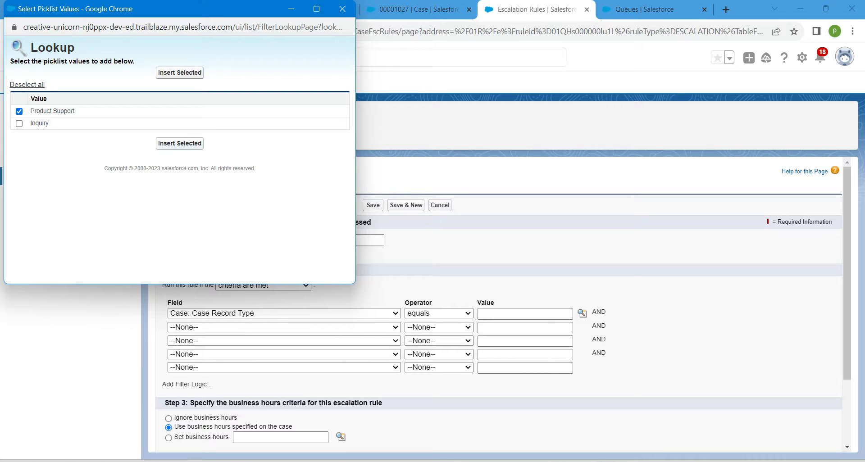
{"action": "left_click", "coordinate": [179, 72]}
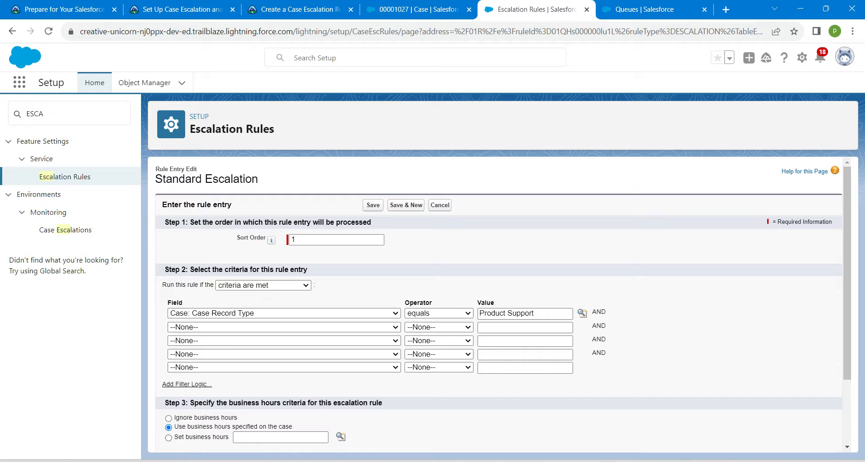
- Set the entry's business hours to Default and save the rule entry
{"action": "scroll", "scroll_direction": "down", "scroll_amount": 3}
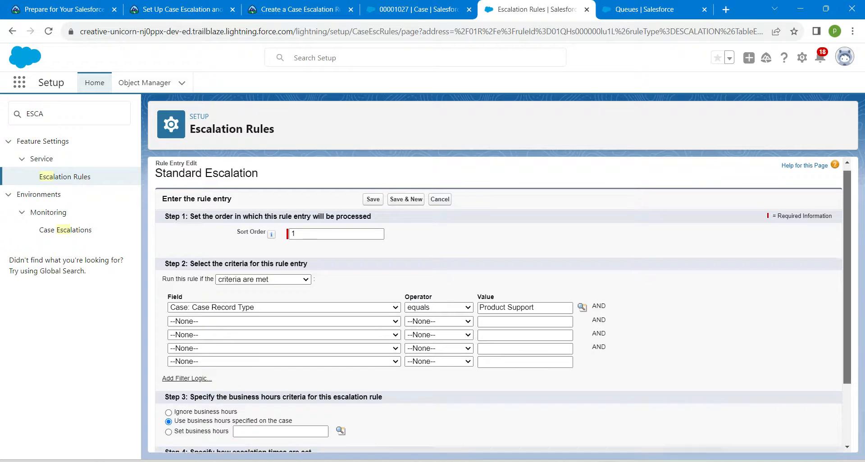
{"action": "scroll", "scroll_direction": "down", "scroll_amount": 3}
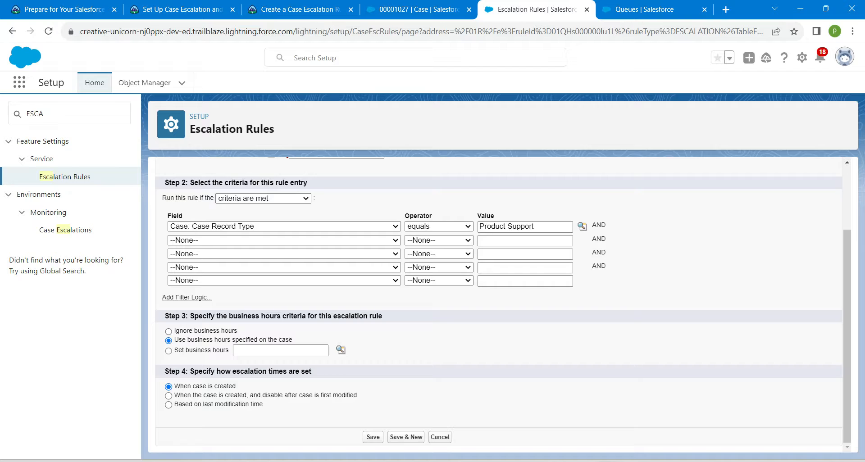
{"action": "left_click", "coordinate": [168, 350]}
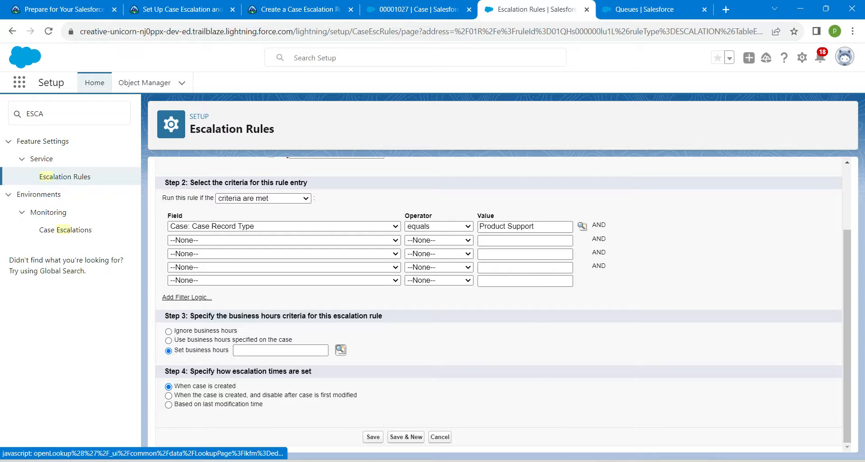
{"action": "left_click", "coordinate": [340, 351]}
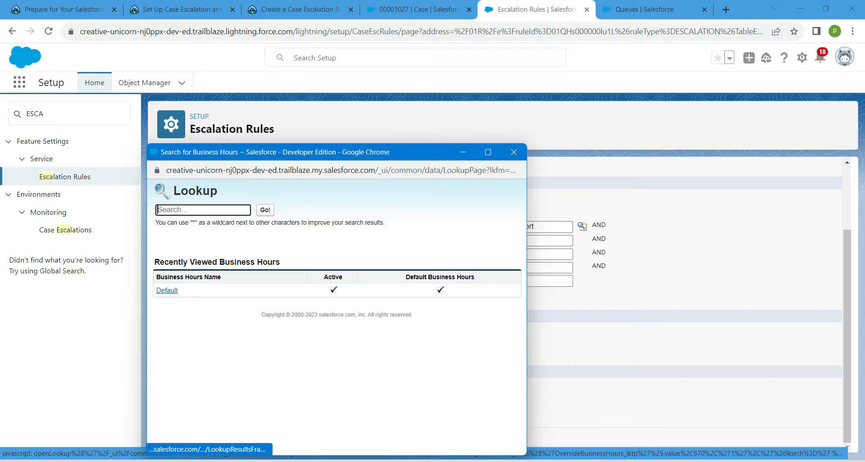
{"action": "left_click", "coordinate": [165, 290]}
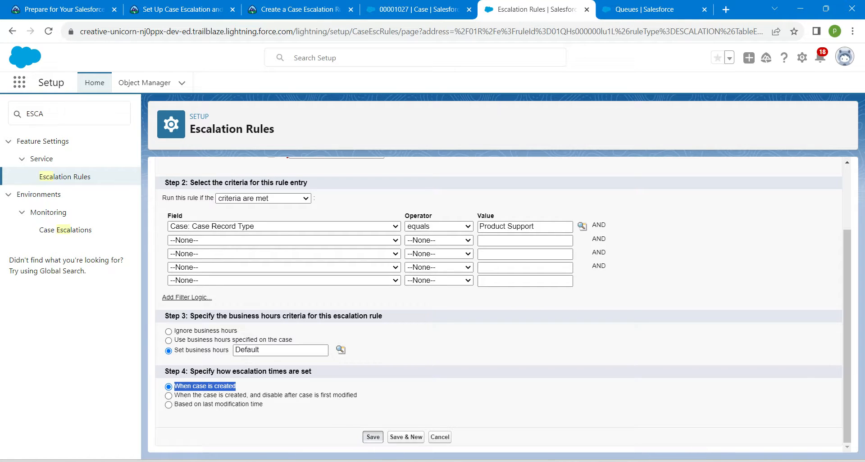
{"action": "left_click", "coordinate": [372, 437]}
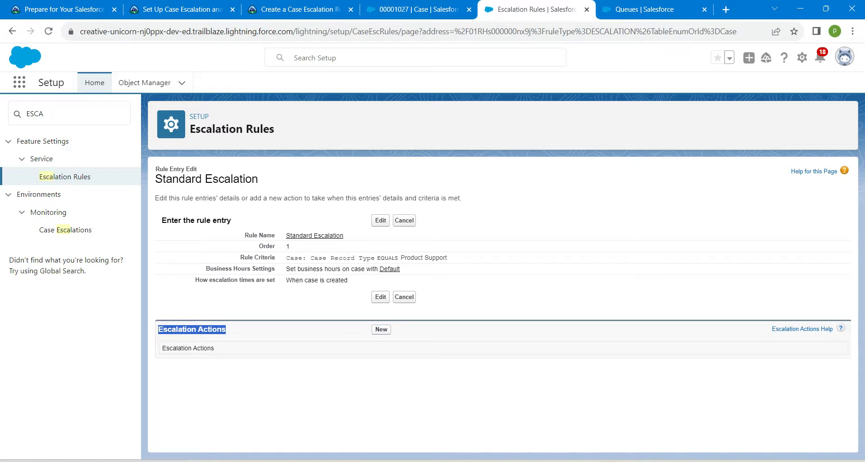
{"action": "left_click", "coordinate": [380, 329]}
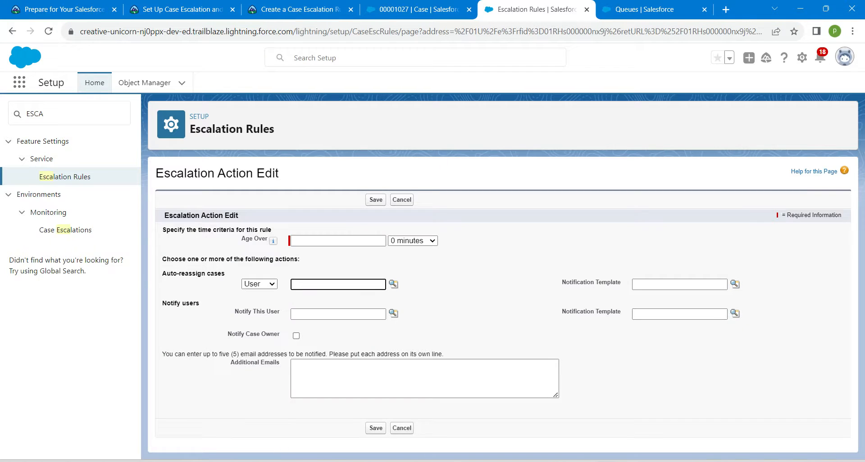
- Set Age Over to 4 hours and auto-reassign cases to the Product Support Tier 2 queue
{"action": "left_click", "coordinate": [337, 283]}
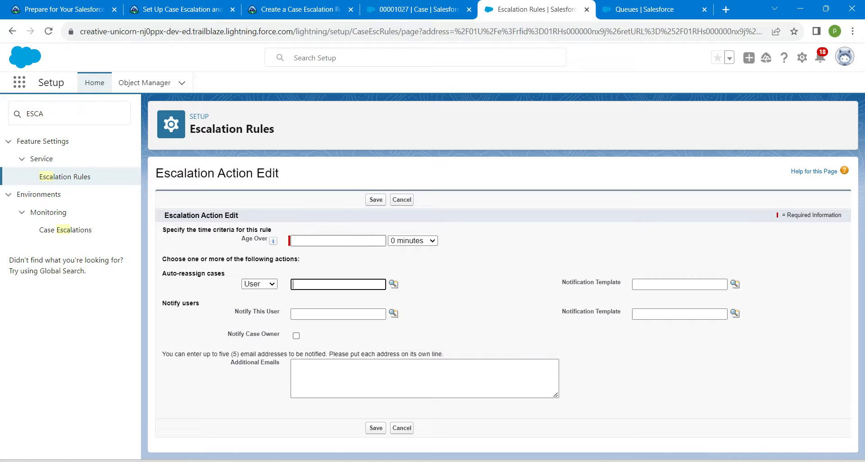
{"action": "type", "text": "4"}
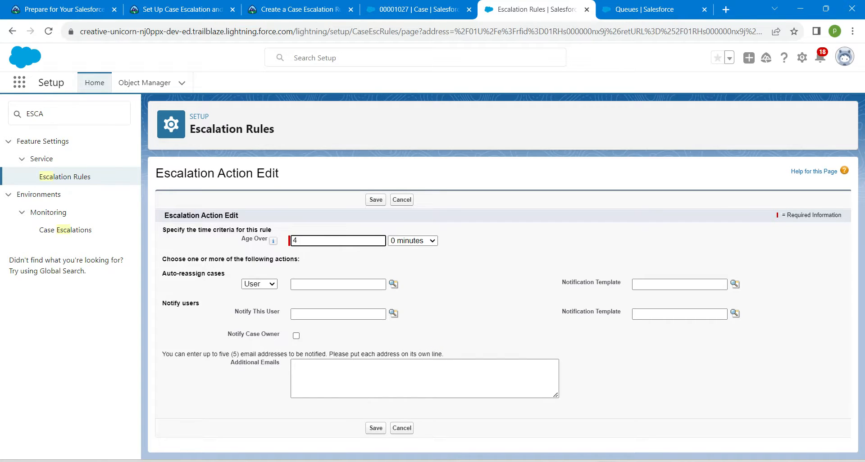
{"action": "left_click", "coordinate": [259, 284]}
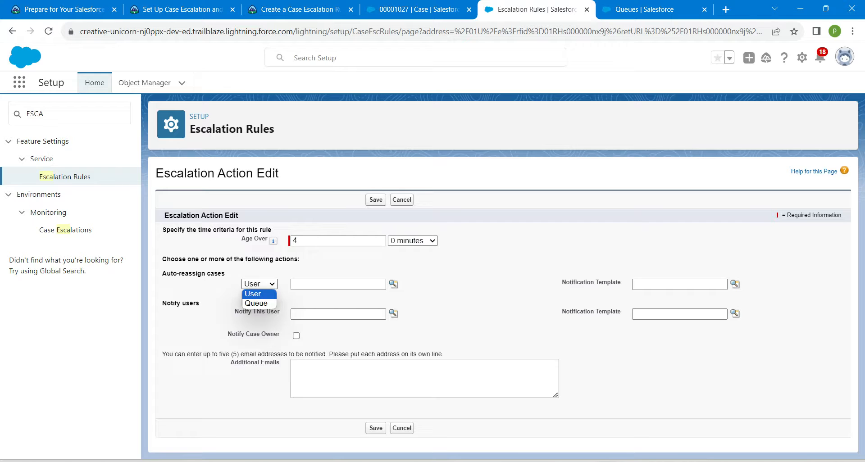
{"action": "left_click", "coordinate": [256, 303]}
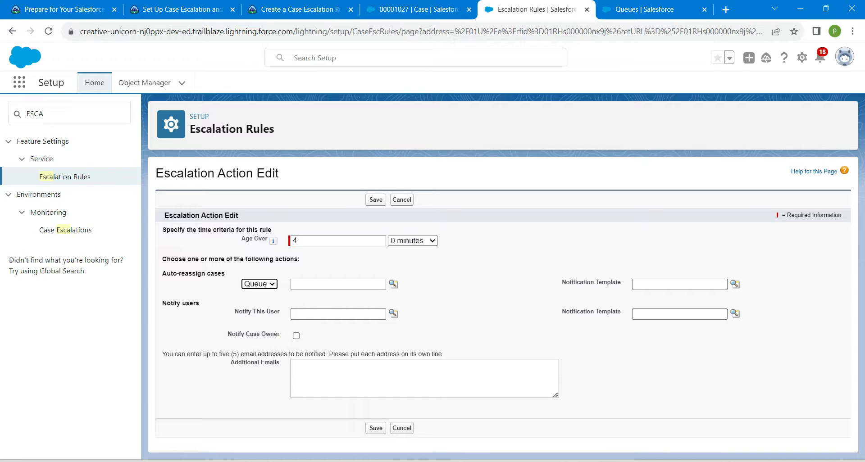
{"action": "left_click", "coordinate": [393, 284]}
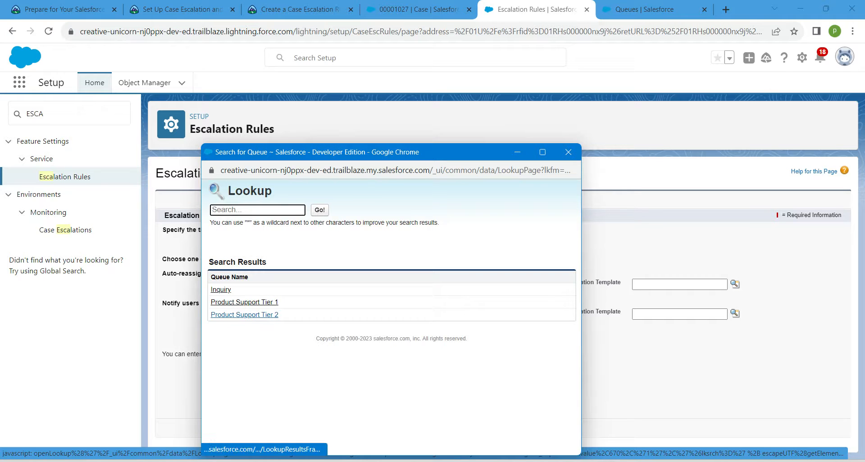
{"action": "left_click", "coordinate": [244, 314]}
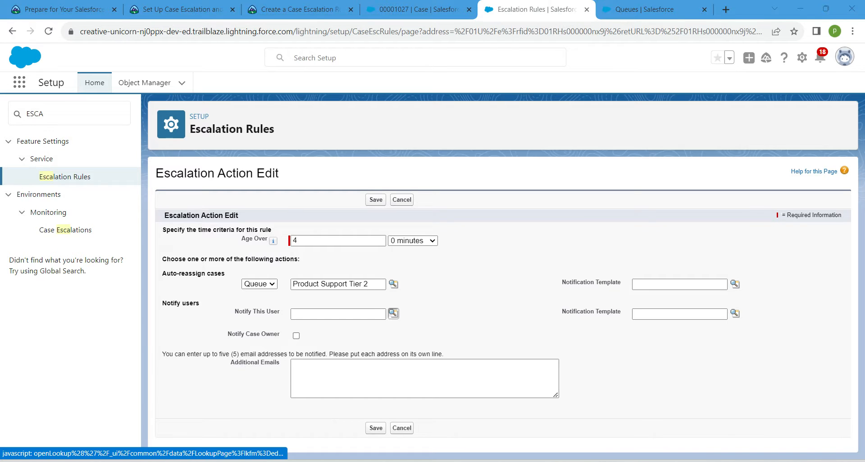
- Notify Ada Balewa with the Escalated Case Notification template, notify the case owner, and save the action
{"action": "left_click", "coordinate": [392, 314]}
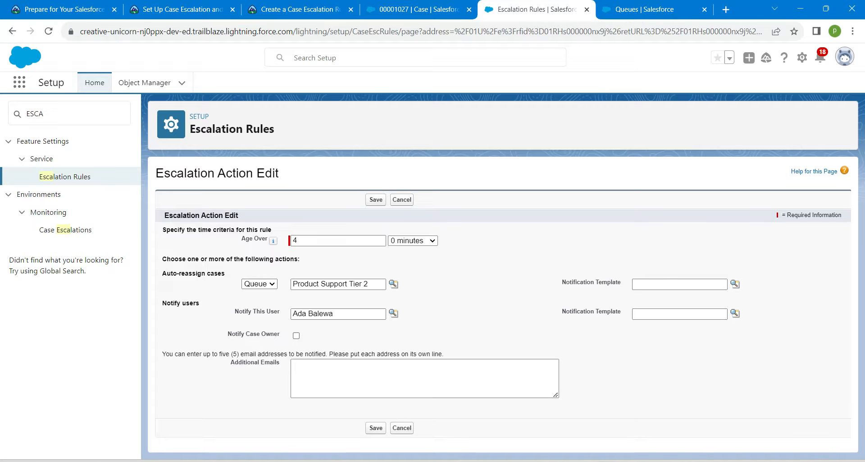
{"action": "mouse_move", "coordinate": [734, 314]}
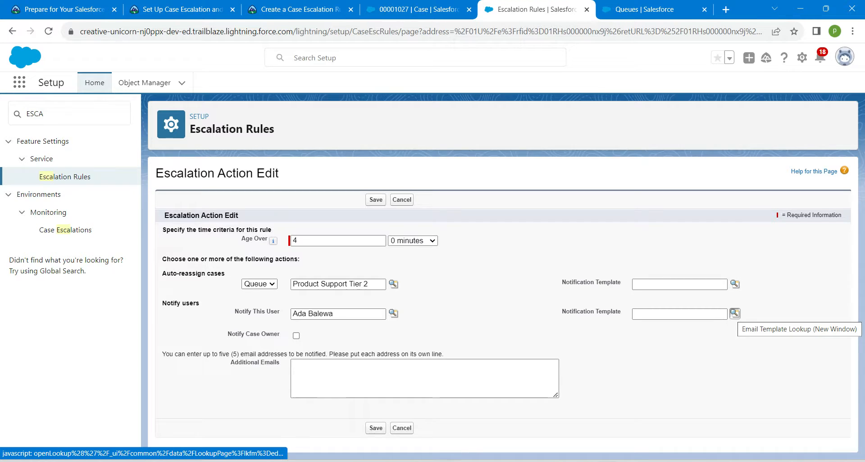
{"action": "left_click", "coordinate": [734, 314]}
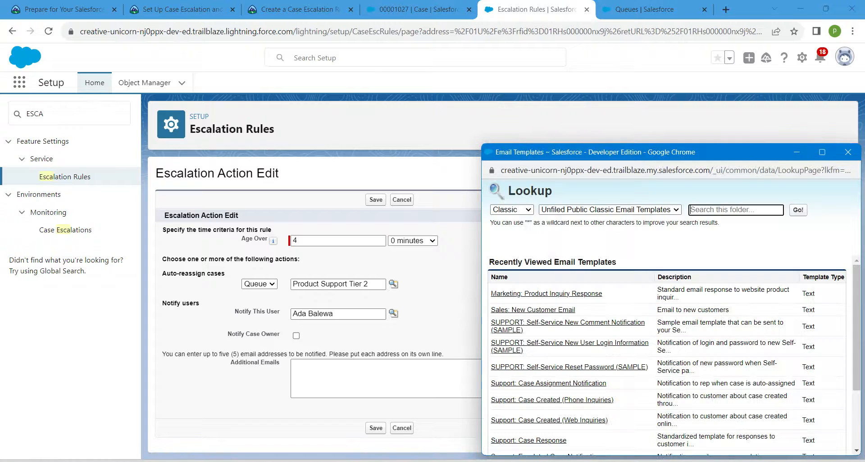
{"action": "scroll", "scroll_direction": "down", "scroll_amount": 3}
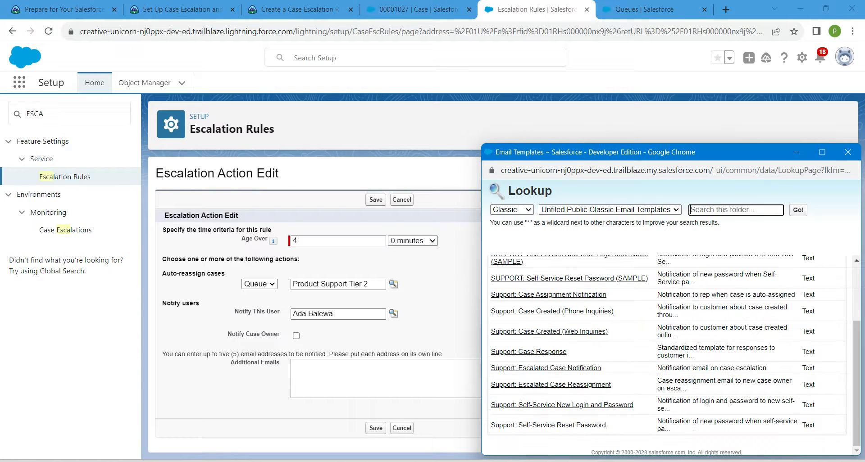
{"action": "left_click", "coordinate": [546, 368]}
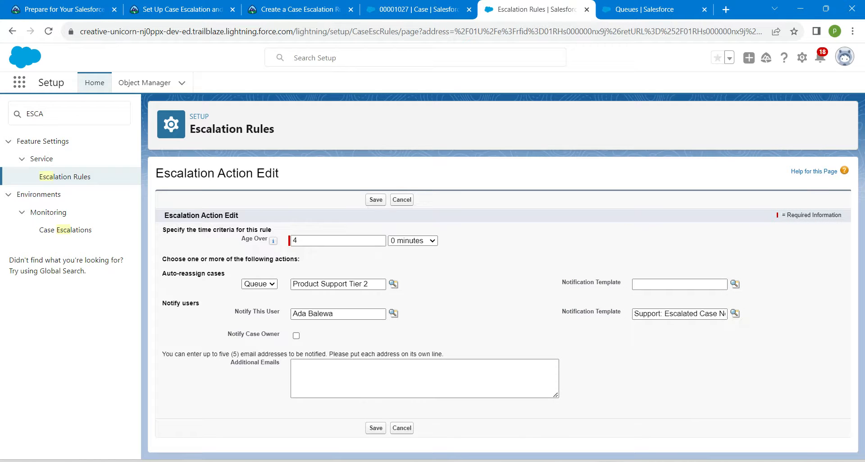
{"action": "left_click", "coordinate": [296, 335]}
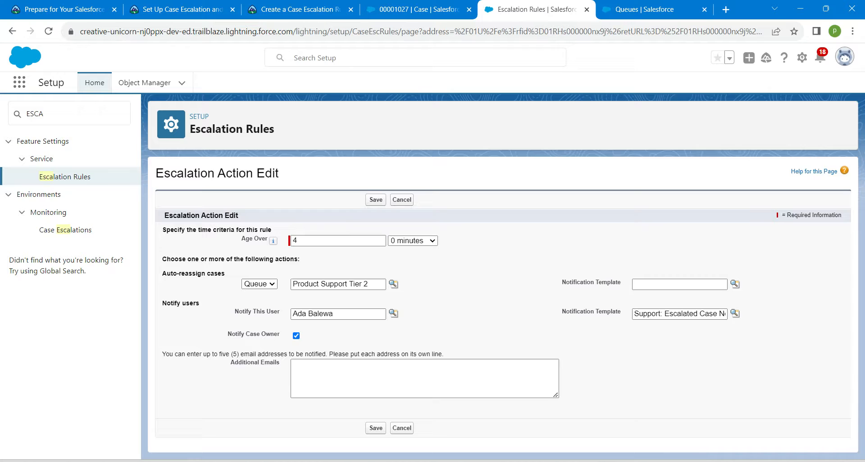
{"action": "left_click", "coordinate": [375, 199]}
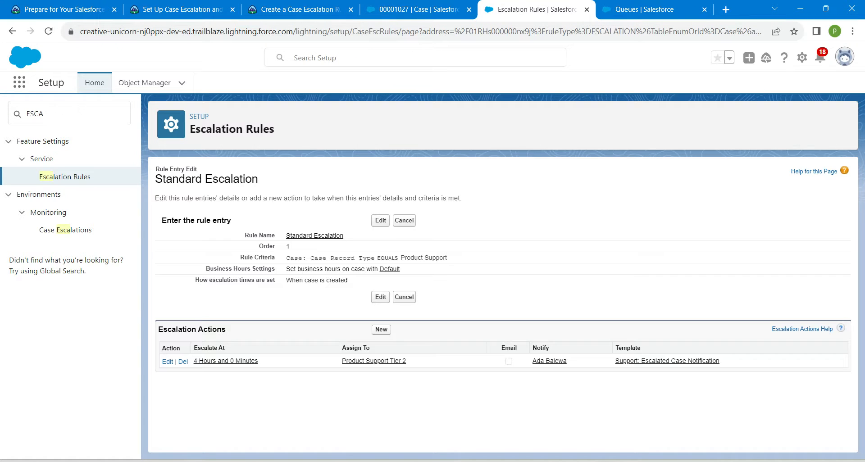
{"action": "left_click", "coordinate": [18, 82]}
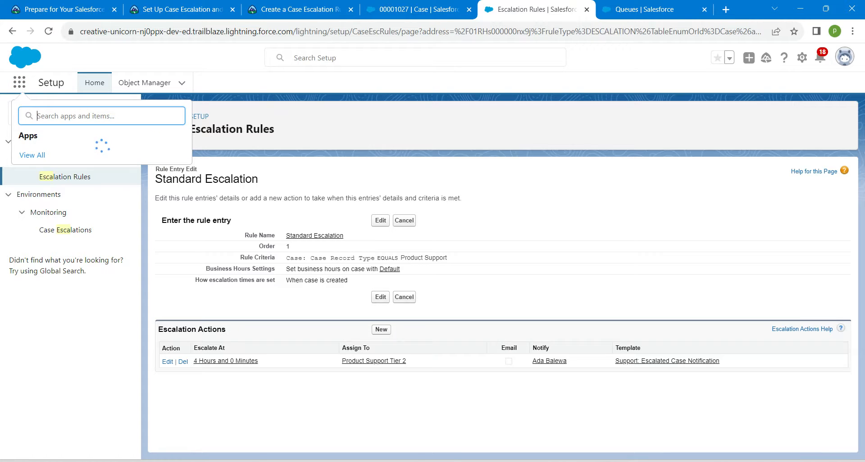
- Switch to the Service app, go to Cases and start a new case with Product Support record type
{"action": "left_click", "coordinate": [49, 155]}
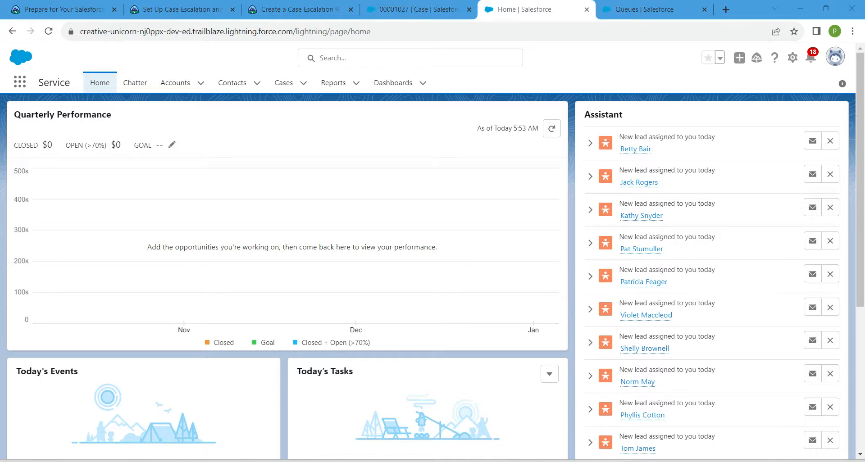
{"action": "left_click", "coordinate": [283, 82]}
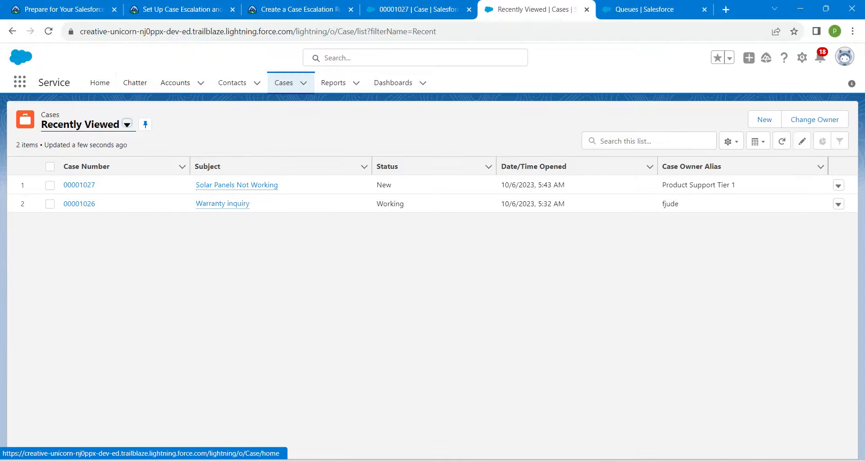
{"action": "left_click", "coordinate": [764, 119]}
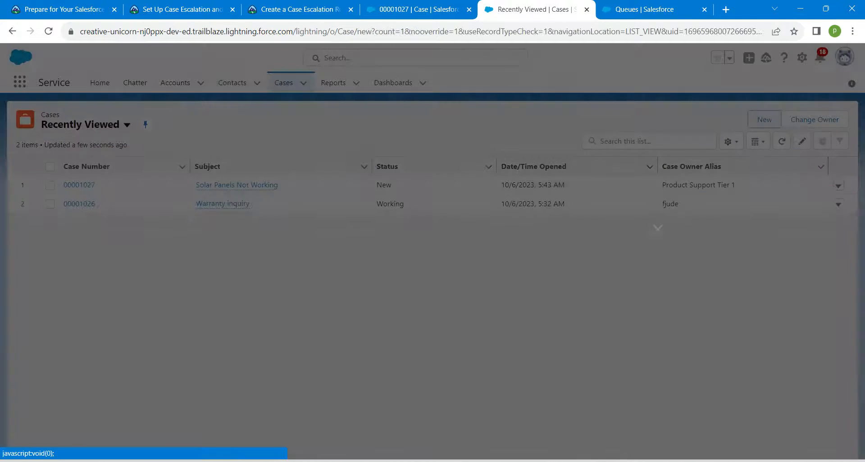
{"action": "left_click", "coordinate": [763, 119]}
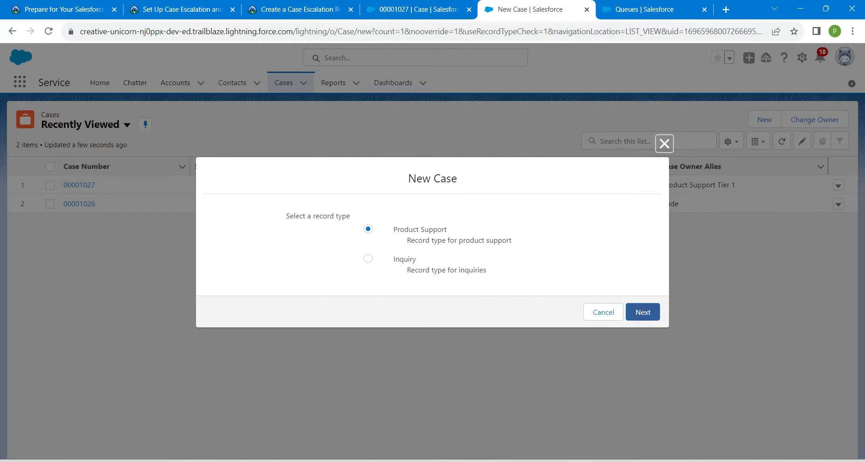
- Continue with Product Support and set case type Problem and reason Performance
{"action": "left_click", "coordinate": [641, 312]}
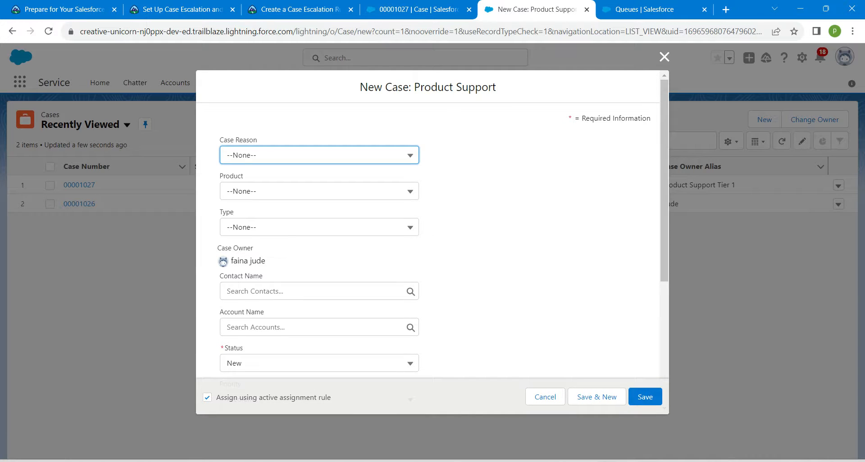
{"action": "left_click", "coordinate": [319, 227]}
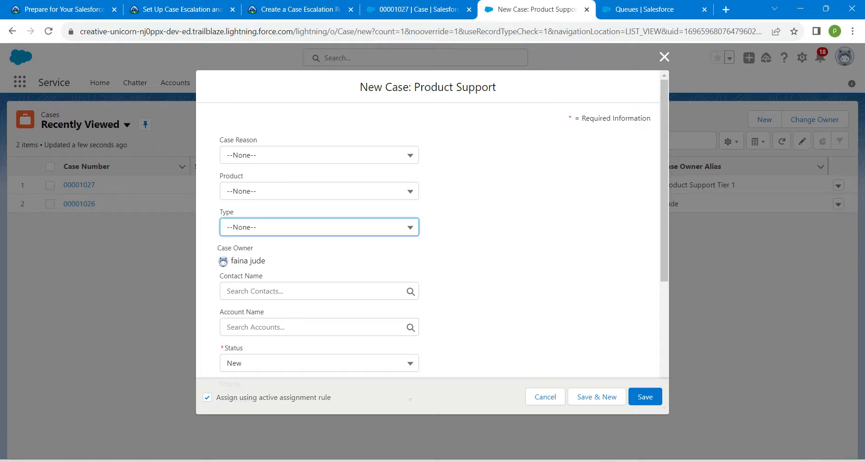
{"action": "left_click", "coordinate": [319, 227]}
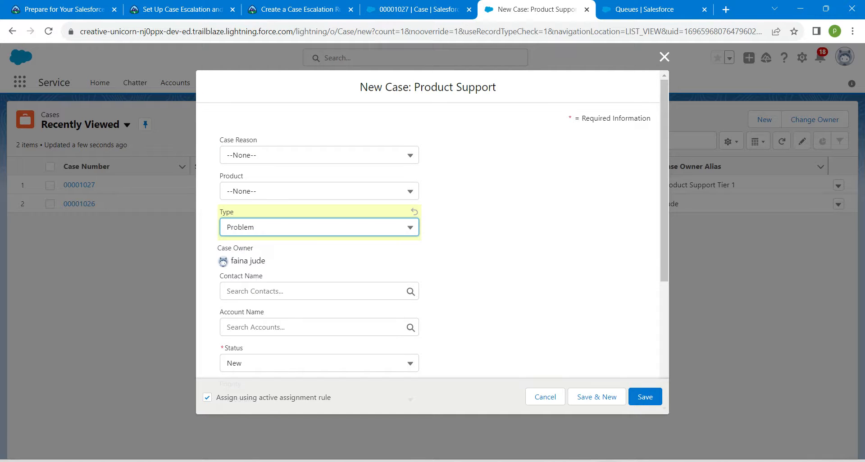
{"action": "left_click", "coordinate": [318, 155]}
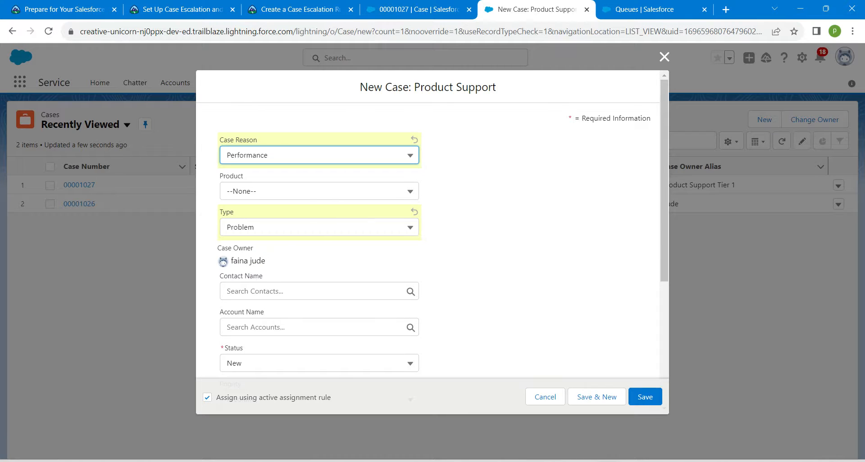
- Link the case to the Pyramid Construction Inc. account with Phone origin, ready for the subject
{"action": "left_click", "coordinate": [319, 327]}
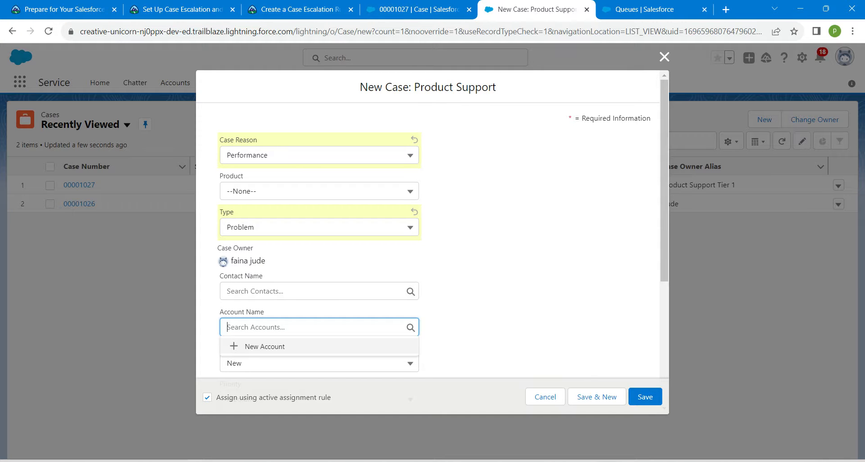
{"action": "type", "text": "PYR"}
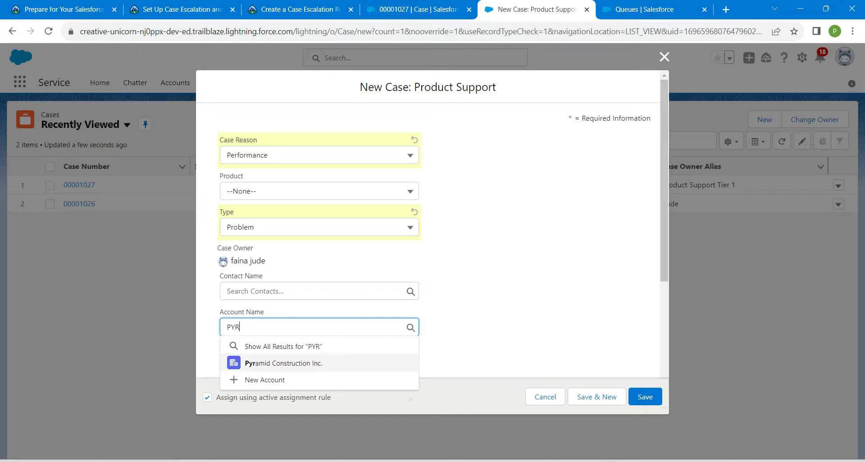
{"action": "mouse_move", "coordinate": [283, 363]}
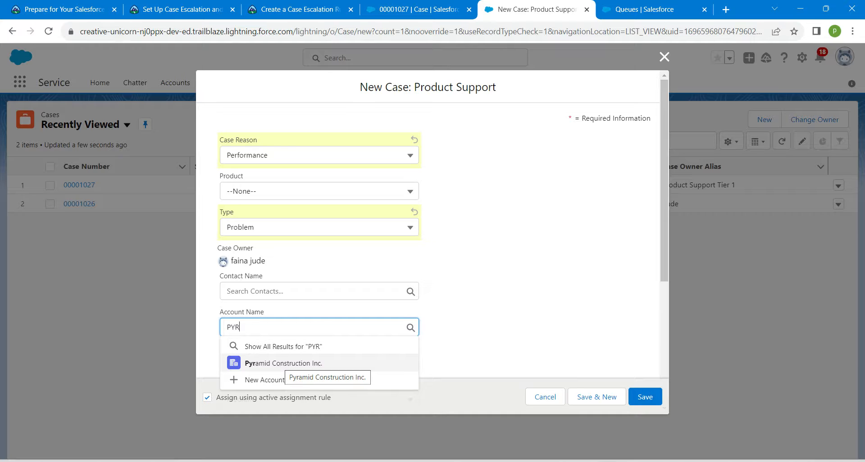
{"action": "left_click", "coordinate": [283, 363]}
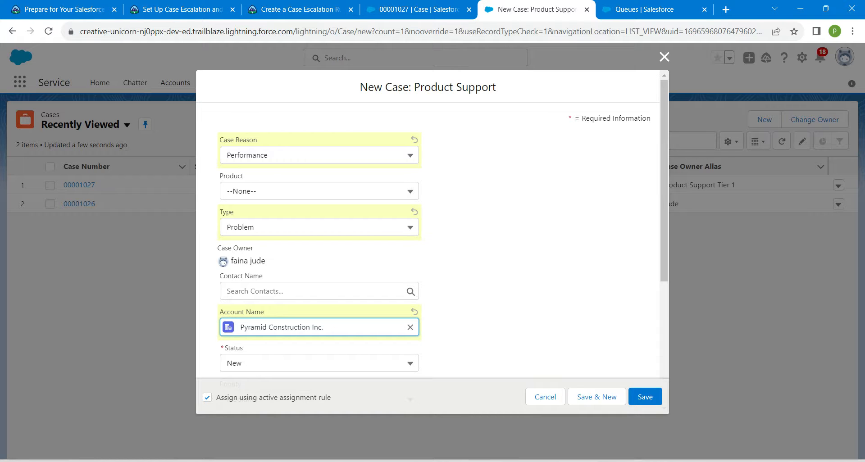
{"action": "scroll", "scroll_direction": "down", "scroll_amount": 3}
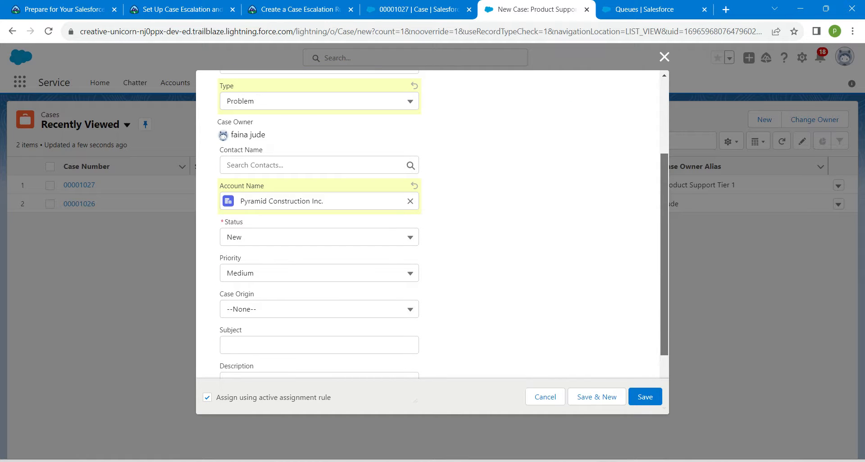
{"action": "left_click", "coordinate": [318, 309]}
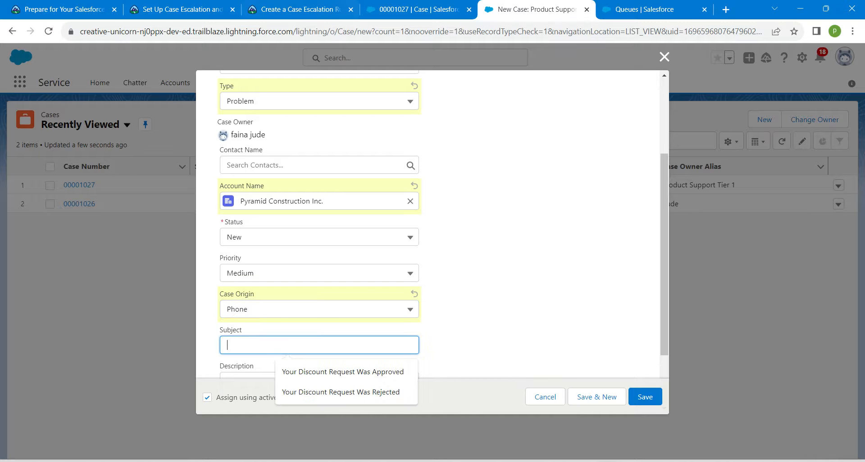
{"action": "left_click", "coordinate": [298, 9]}
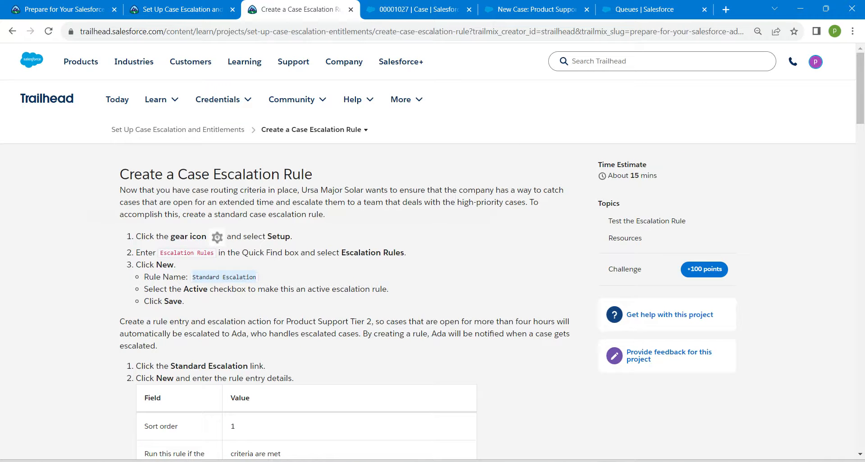
- Locate the test case table and select the 'Faulty Inverter' subject text
{"action": "scroll", "scroll_direction": "down", "scroll_amount": 3}
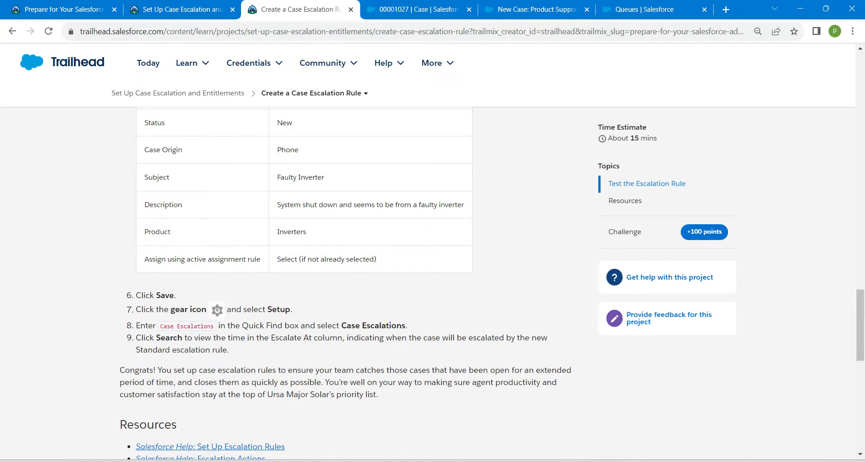
{"action": "double_click", "coordinate": [300, 177]}
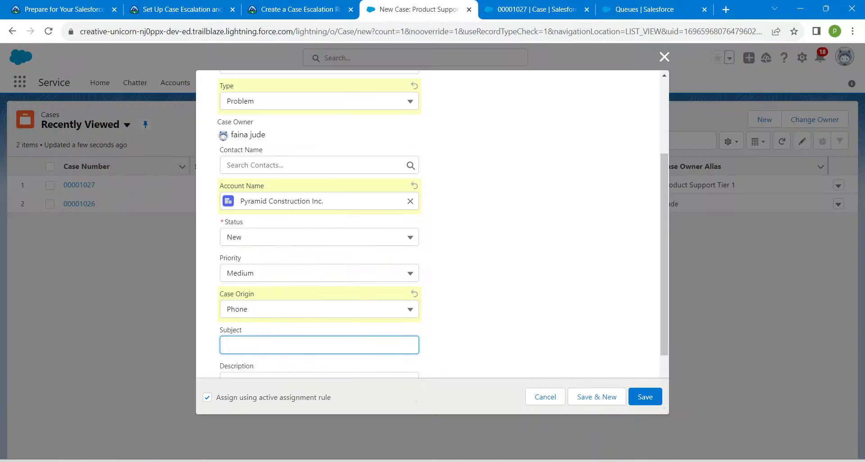
- Enter 'Faulty Inverter' as the case subject and return to the Trailhead details
{"action": "type", "text": "Faulty Inverter"}
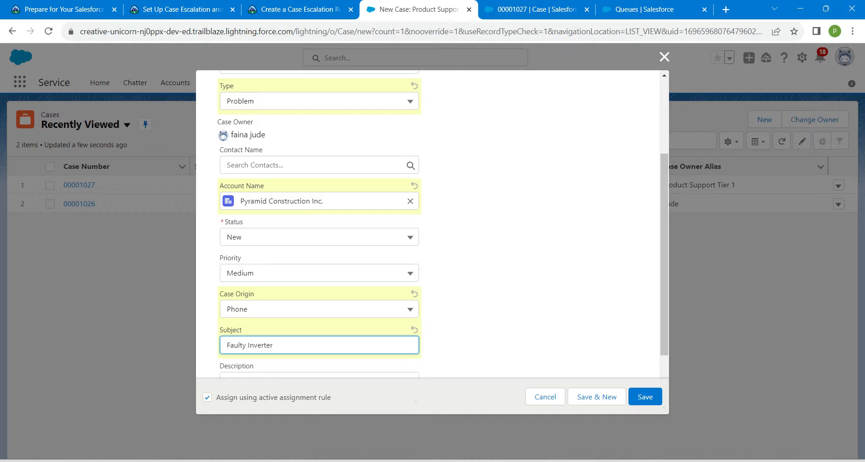
{"action": "scroll", "scroll_direction": "down", "scroll_amount": 3}
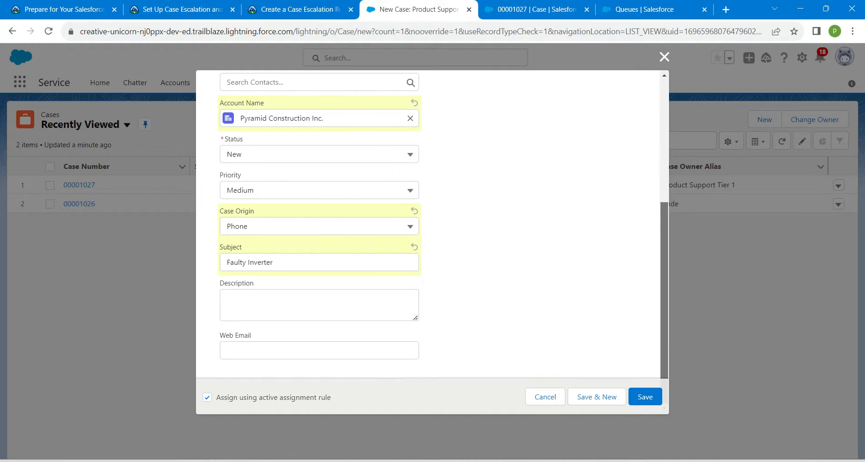
{"action": "left_click", "coordinate": [298, 9]}
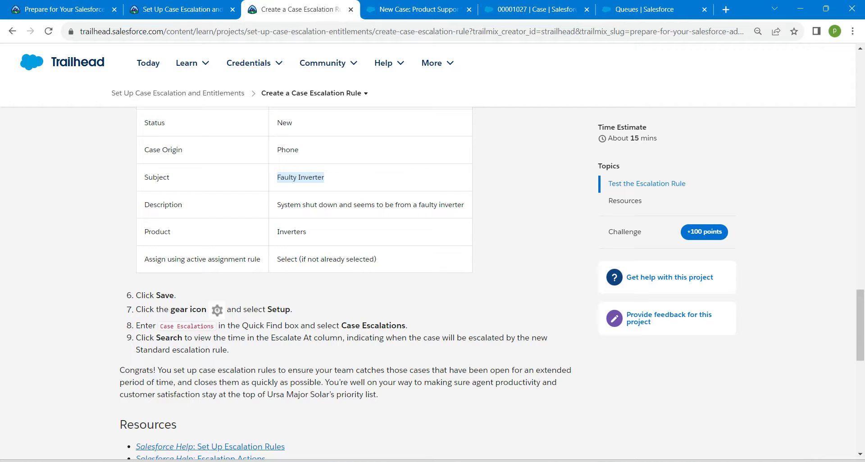
- Select the faulty inverter description text and return to the new case form
{"action": "double_click", "coordinate": [370, 204]}
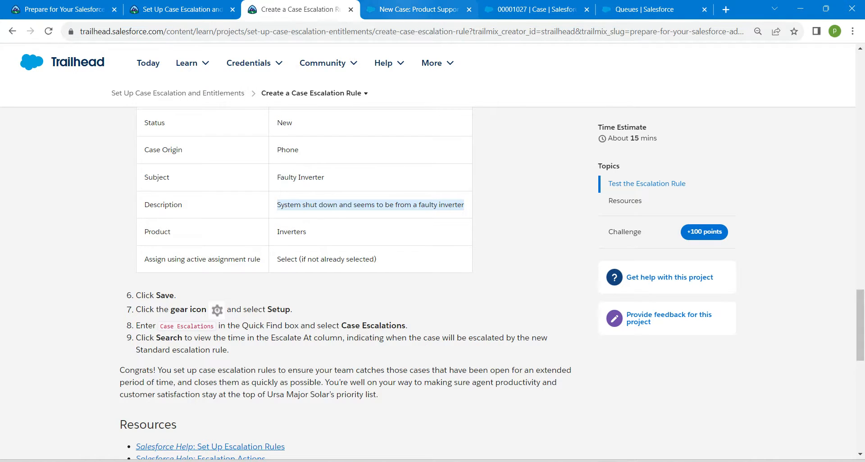
{"action": "left_click", "coordinate": [418, 9]}
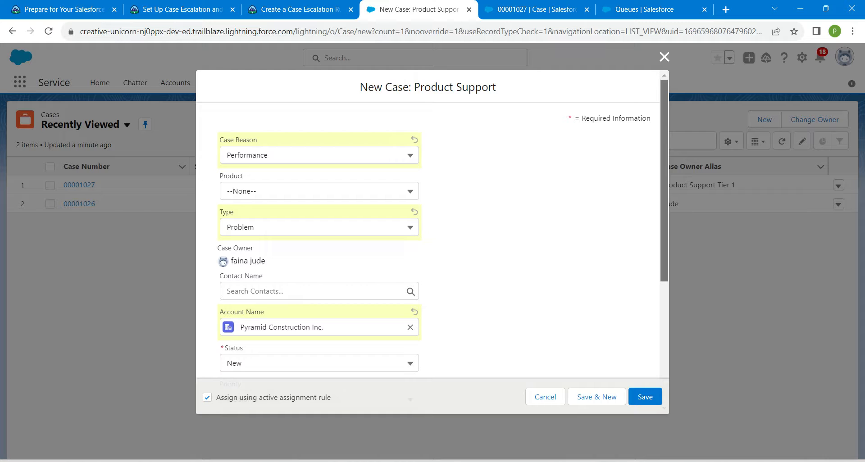
- Choose Inverters as the product and save case 00001028, now owned by Product Support Tier 1
{"action": "left_click", "coordinate": [318, 191]}
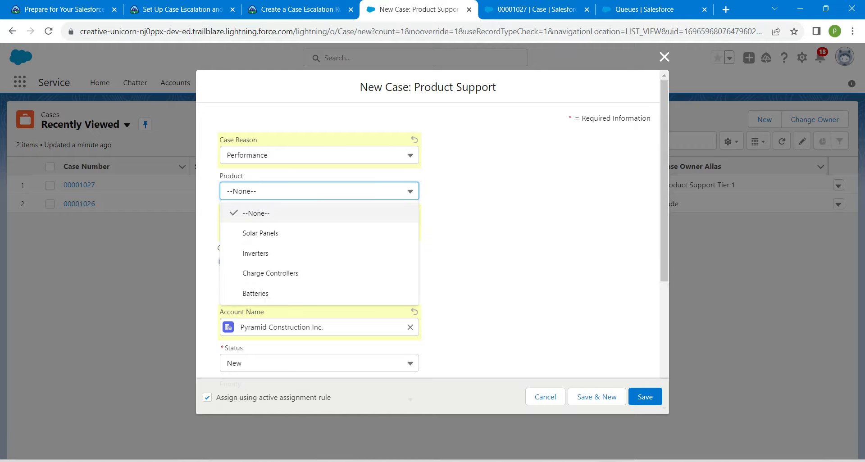
{"action": "left_click", "coordinate": [255, 253]}
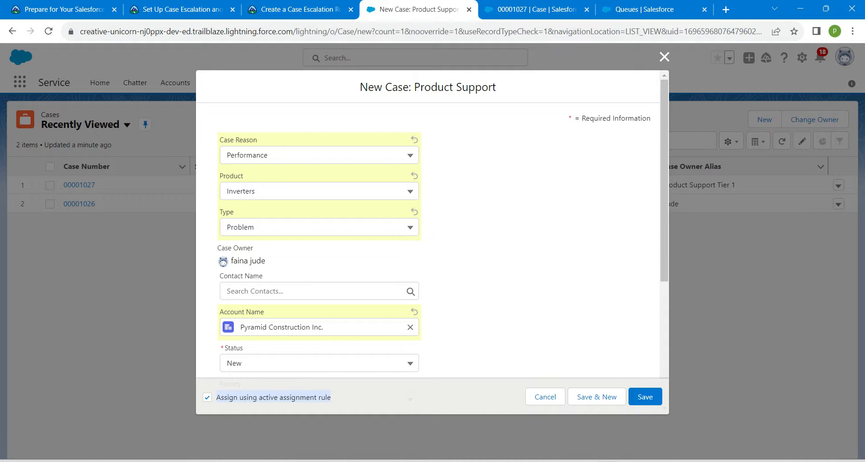
{"action": "left_click", "coordinate": [643, 396]}
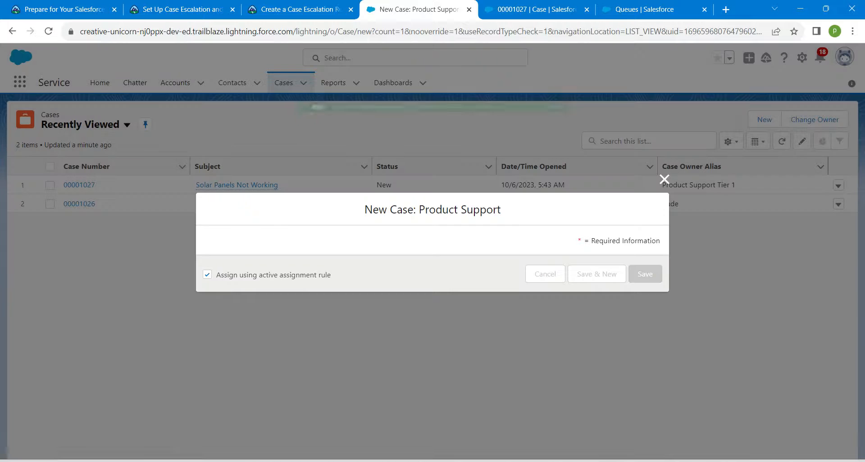
{"action": "left_click", "coordinate": [644, 274]}
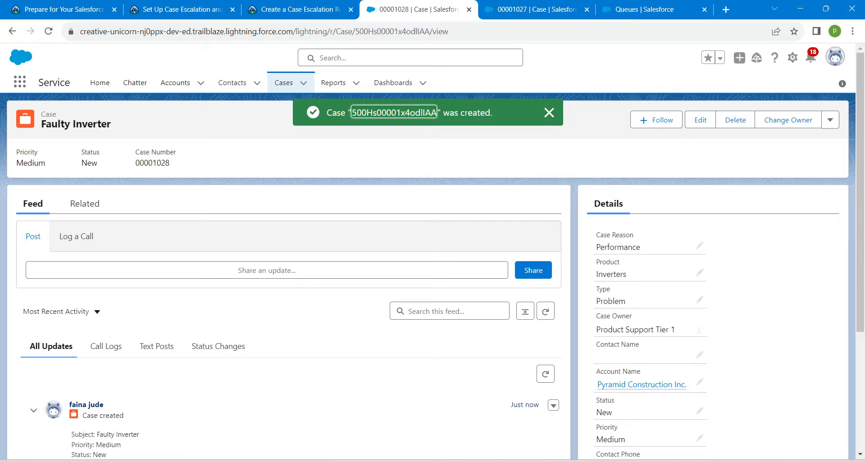
{"action": "left_click", "coordinate": [793, 58]}
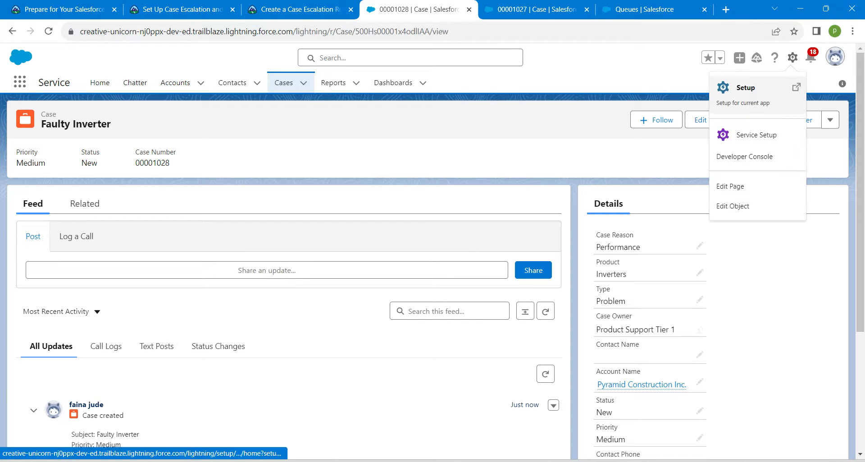
- From Setup Quick Find, reach the Case Escalations queue monitoring page
{"action": "left_click", "coordinate": [744, 88]}
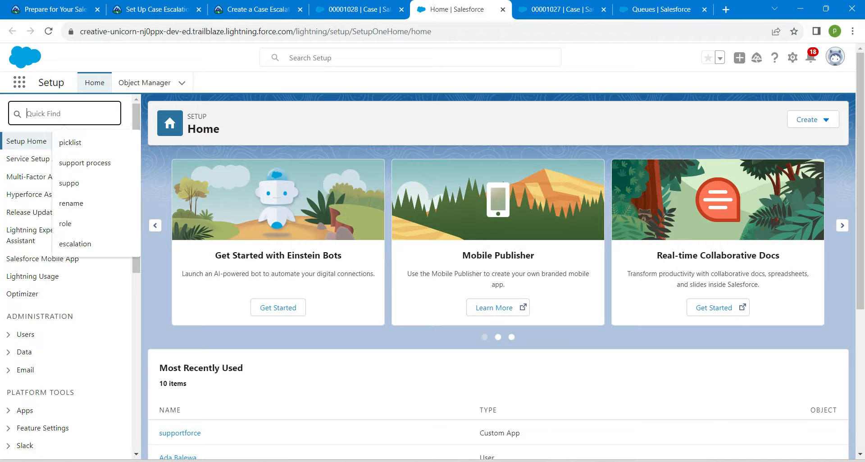
{"action": "type", "text": "CASE"}
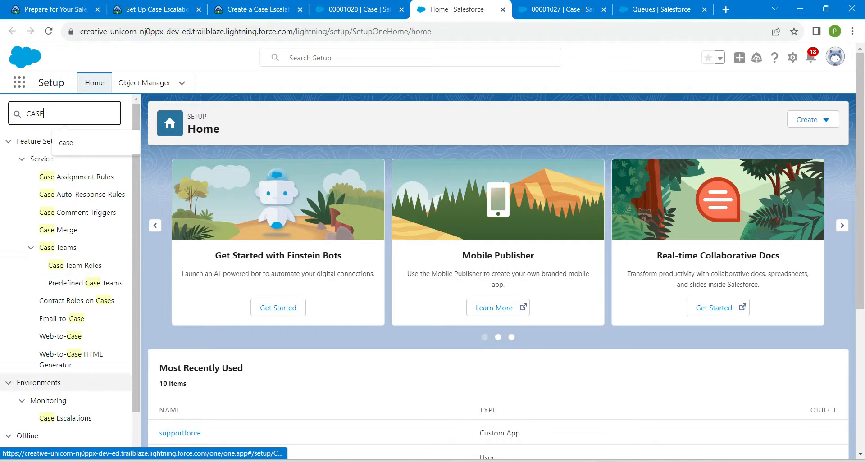
{"action": "left_click", "coordinate": [65, 418]}
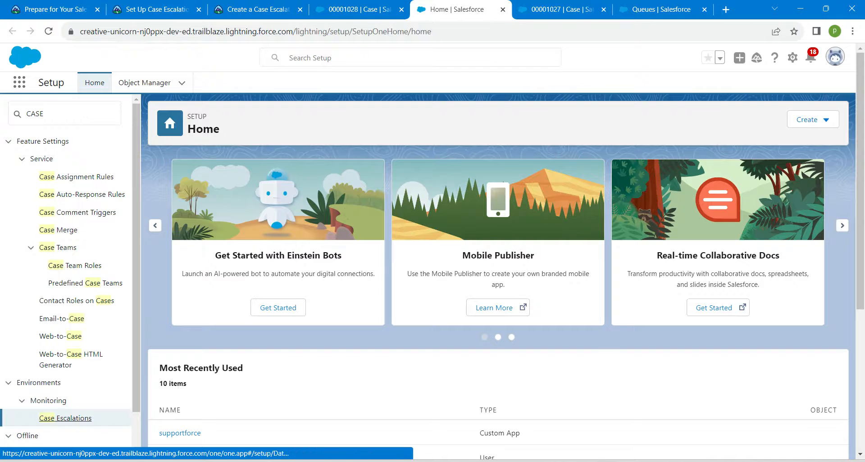
{"action": "left_click", "coordinate": [65, 418]}
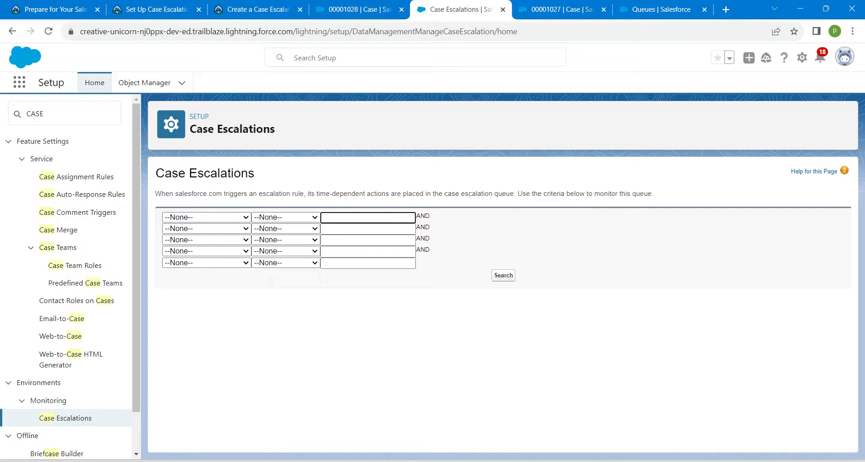
- Enter case number 00001041 as the first search criterion value
{"action": "left_click", "coordinate": [367, 217]}
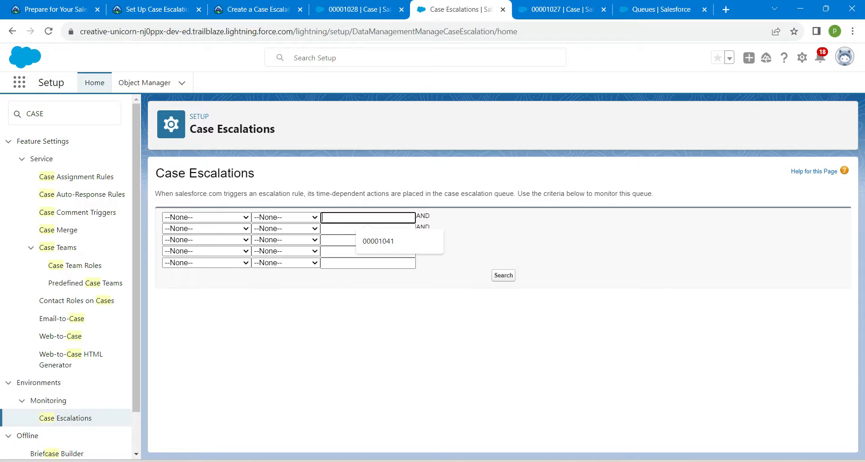
{"action": "type", "text": "00001041"}
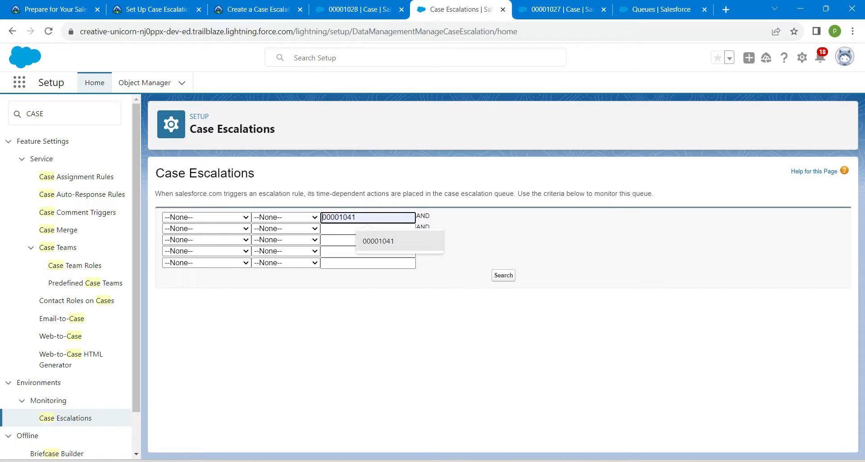
{"action": "left_click", "coordinate": [379, 241]}
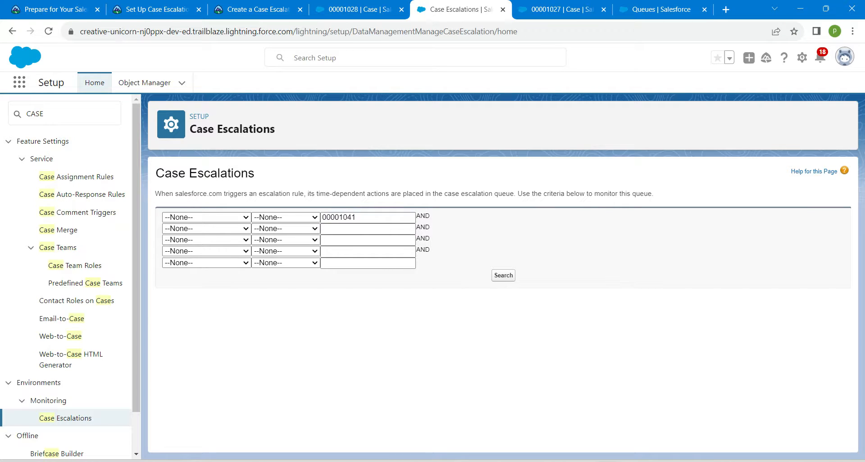
{"action": "mouse_move", "coordinate": [257, 9]}
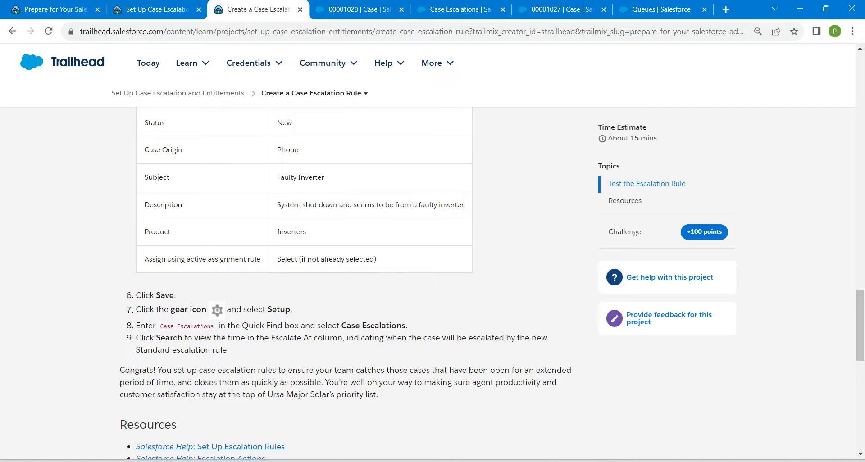
- Verify the Create a Case Escalation Rule step for 100 points and continue to the next step
{"action": "scroll", "scroll_direction": "down", "scroll_amount": 3}
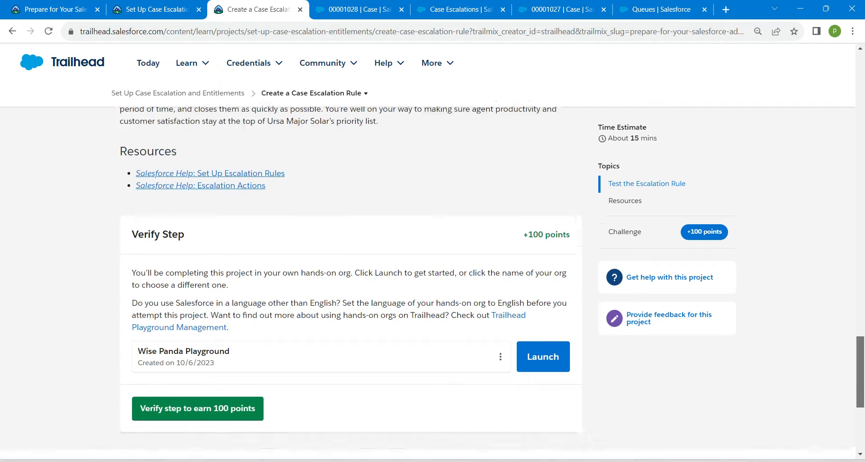
{"action": "left_click", "coordinate": [198, 409]}
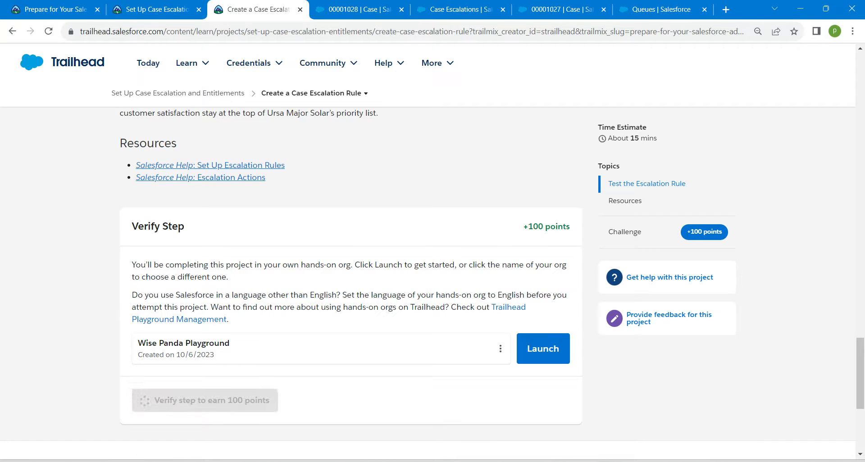
{"action": "left_click", "coordinate": [205, 400]}
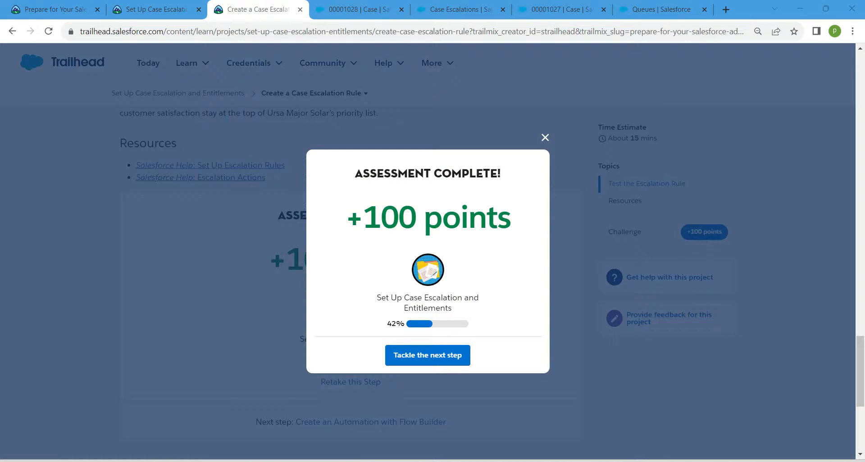
{"action": "left_click", "coordinate": [154, 9]}
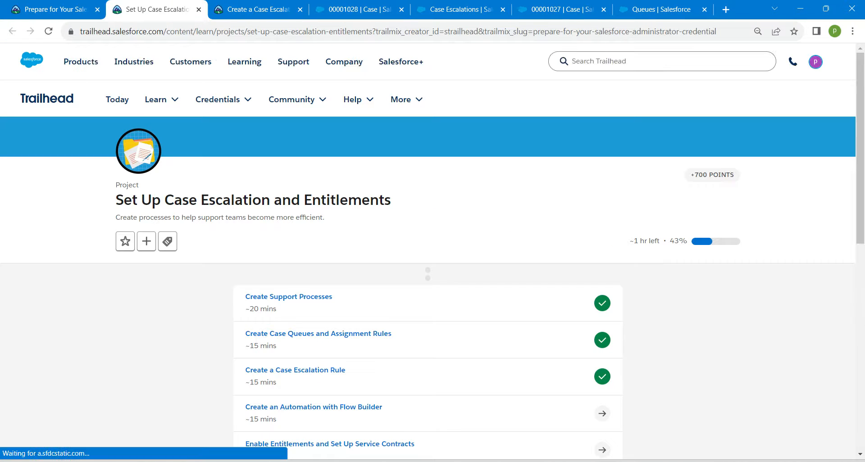
{"action": "scroll", "scroll_direction": "down", "scroll_amount": 3}
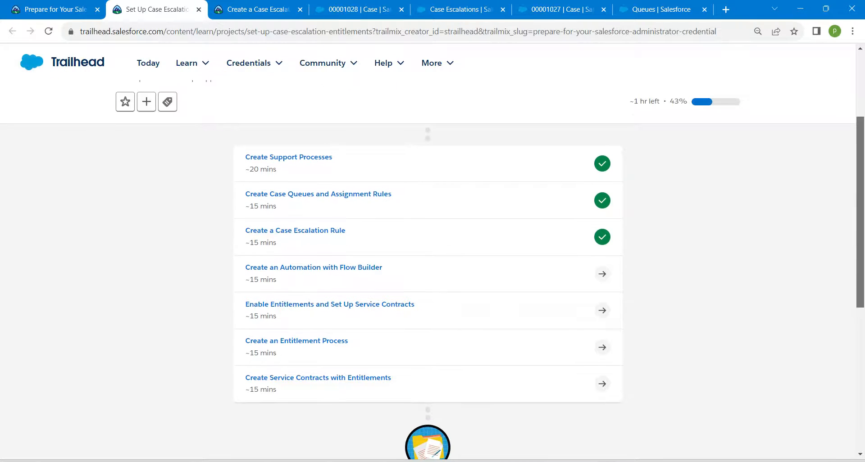